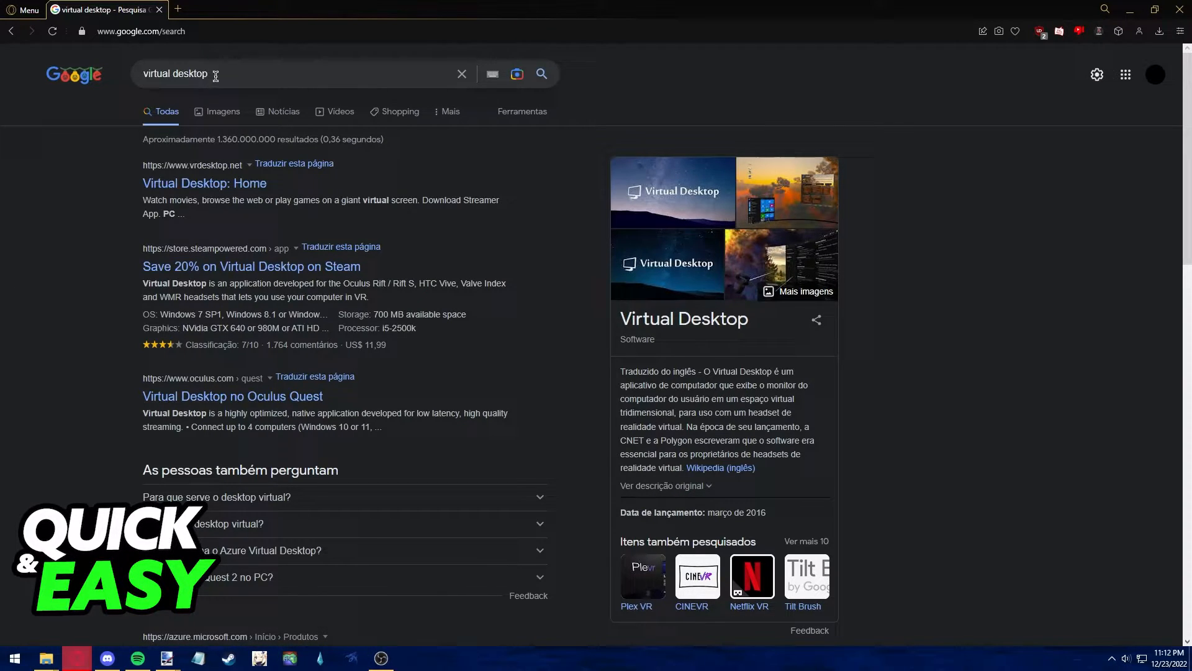
{"action": "mouse_move", "coordinate": [203, 182]}
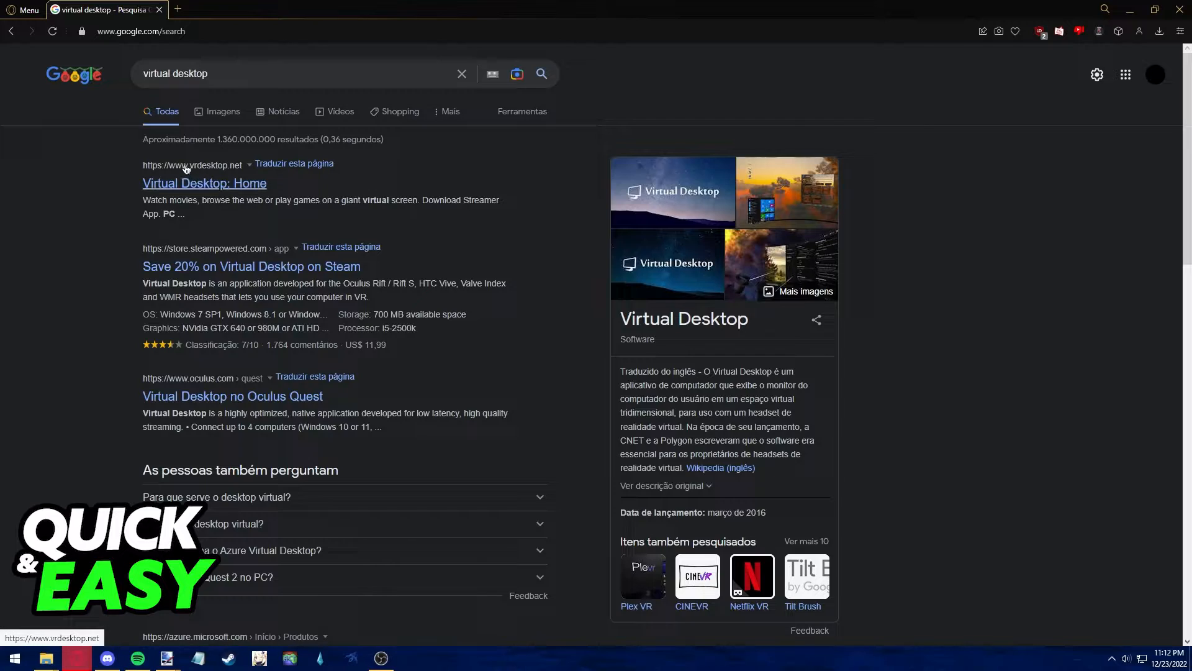
{"action": "mouse_move", "coordinate": [189, 172]}
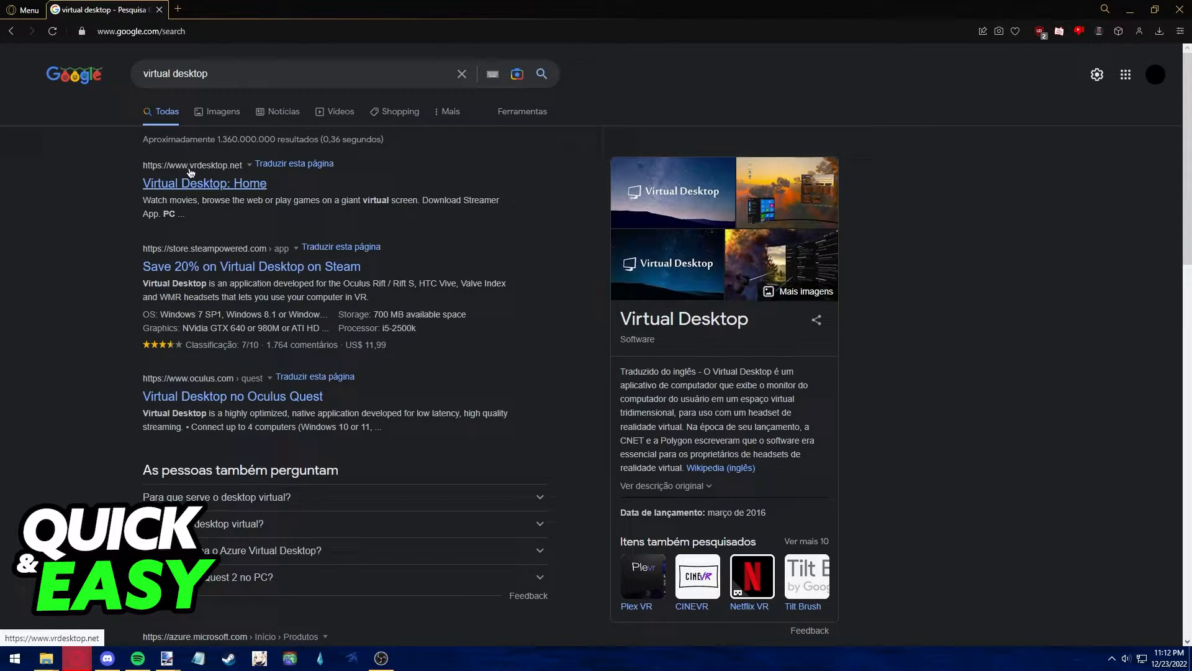
{"action": "mouse_move", "coordinate": [230, 170]}
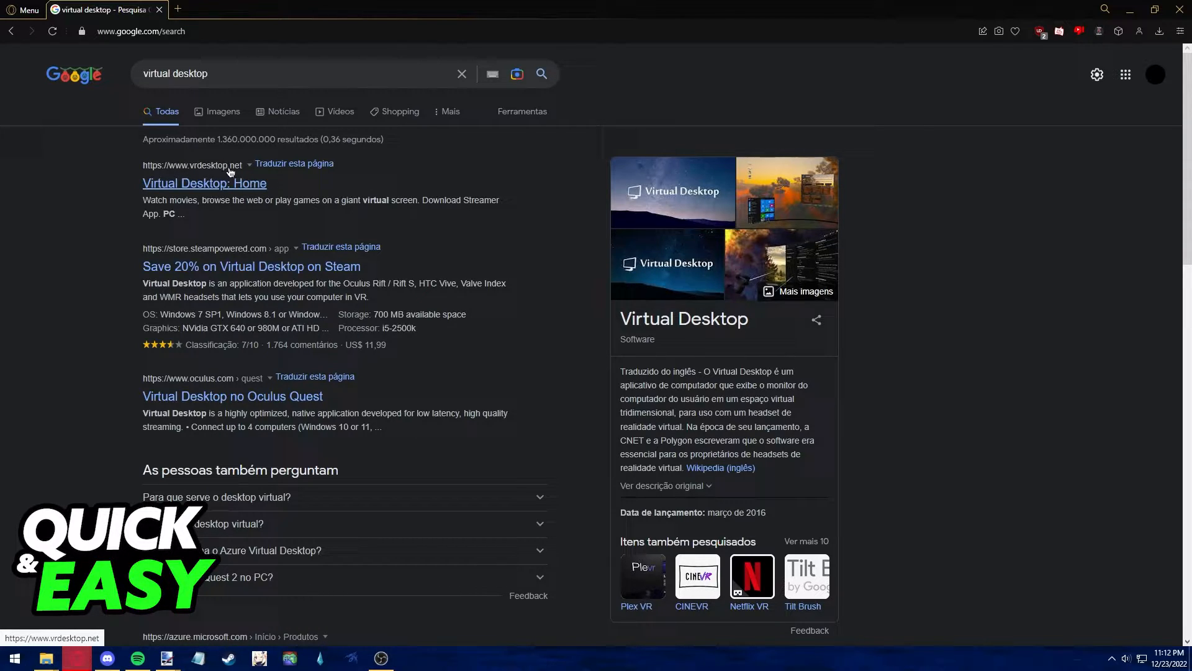
{"action": "mouse_move", "coordinate": [191, 170]}
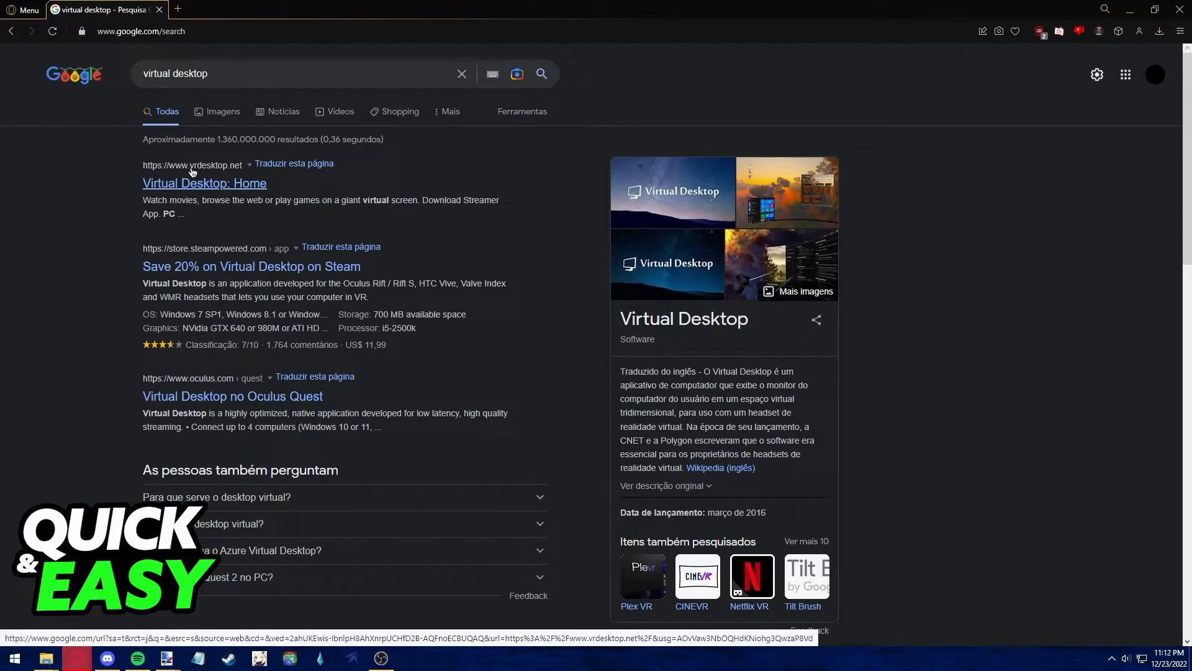
Step: Open the 'Virtual Desktop: Home' result and scroll to the Windows and Mac Streamer App downloads
{"action": "left_click", "coordinate": [204, 182]}
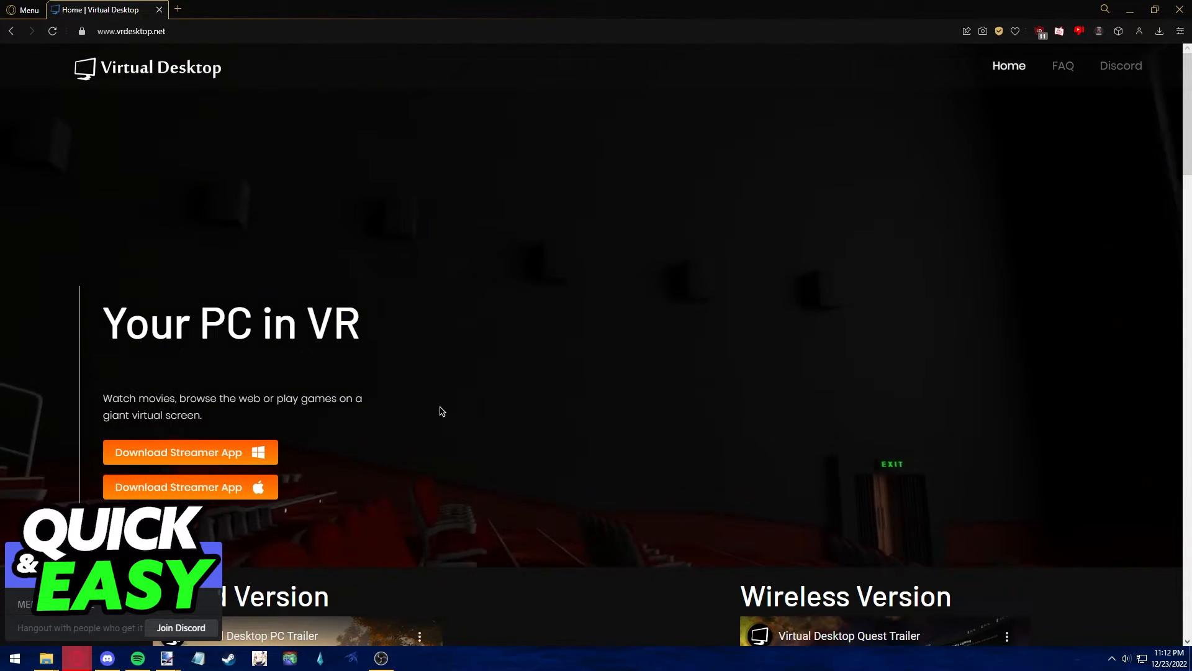
{"action": "scroll", "scroll_direction": "down", "scroll_amount": 3}
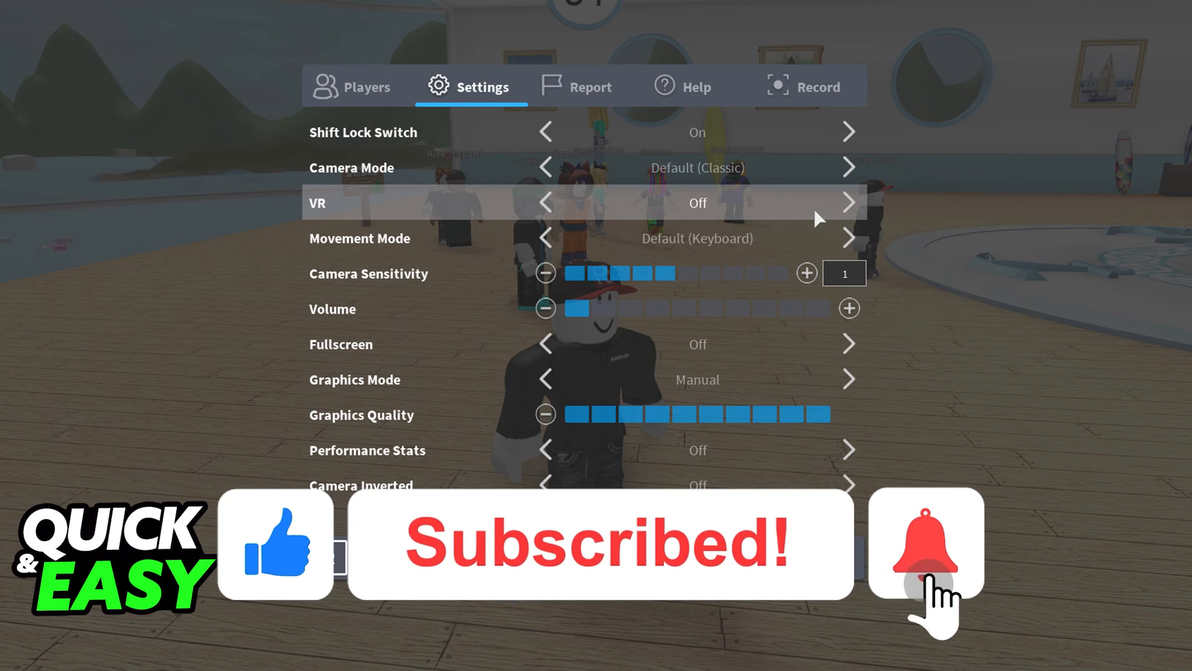
{"action": "left_click", "coordinate": [926, 545]}
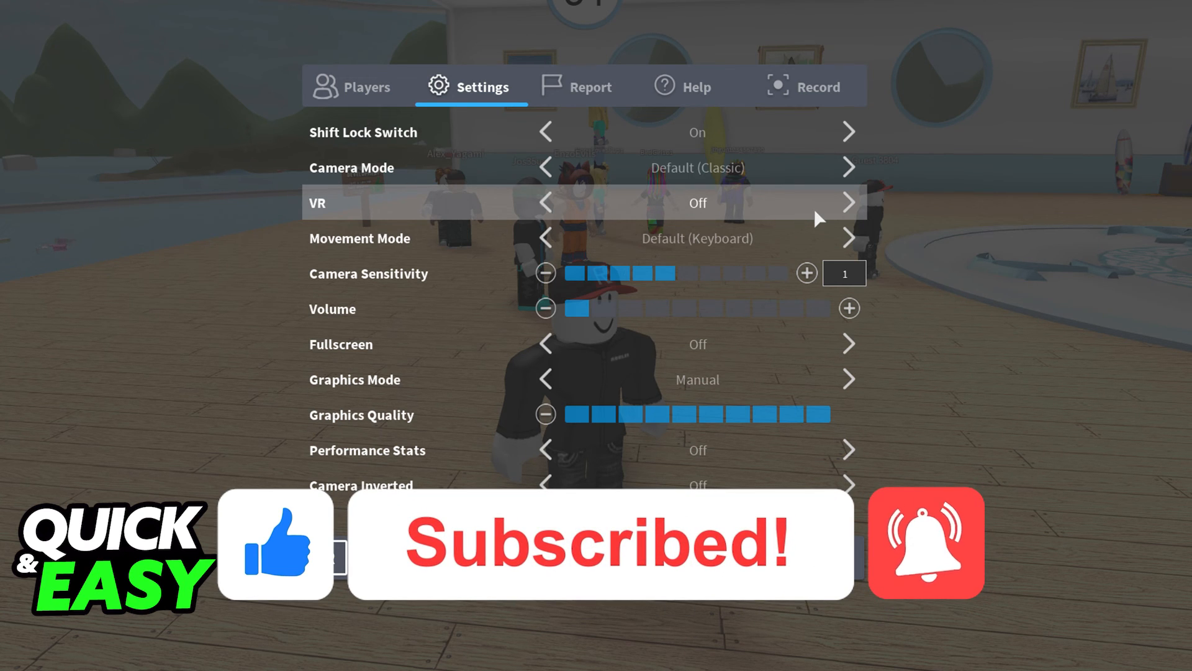